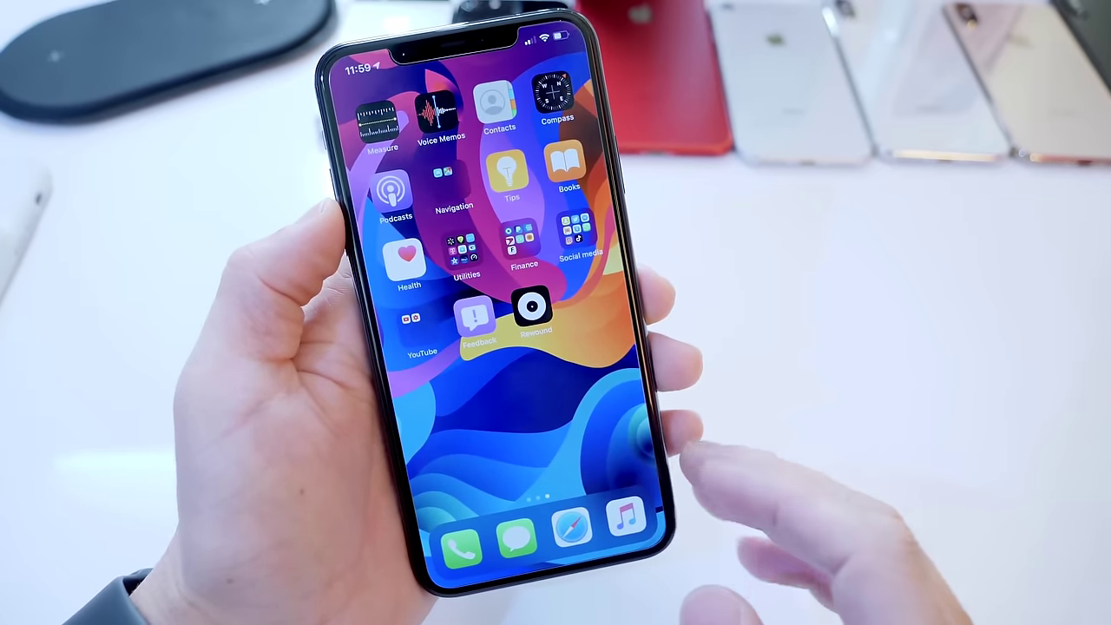
- Launch Rewound from the iOS Home Screen to show its main library menu
{"action": "left_click", "coordinate": [533, 309]}
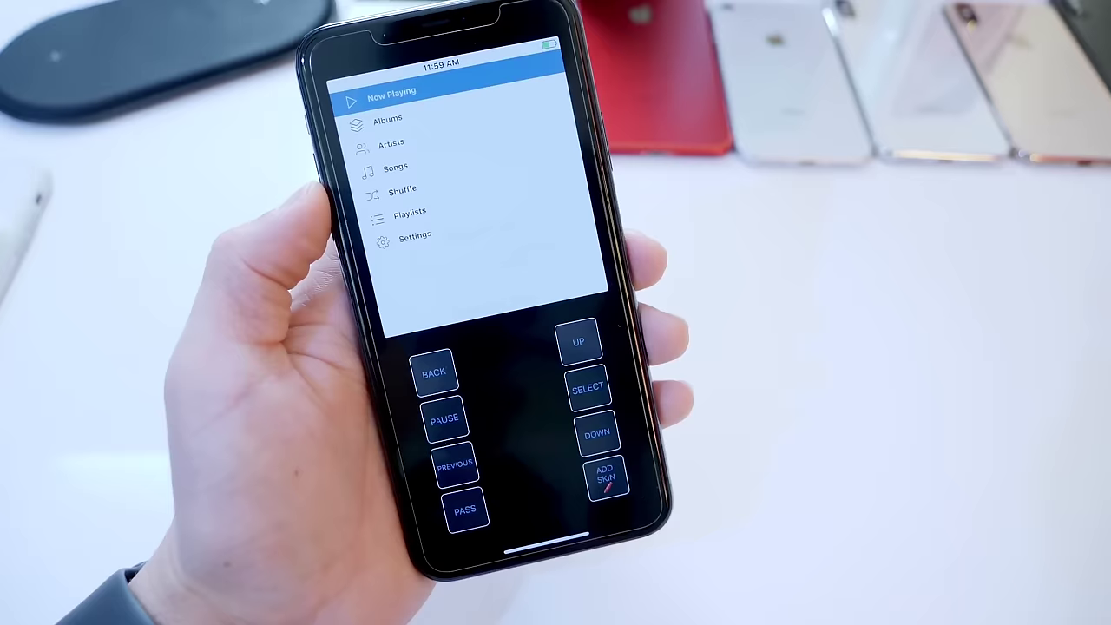
- Start adding a new skin to bring up the 'Choose your skin' sheet
{"action": "left_click", "coordinate": [606, 483]}
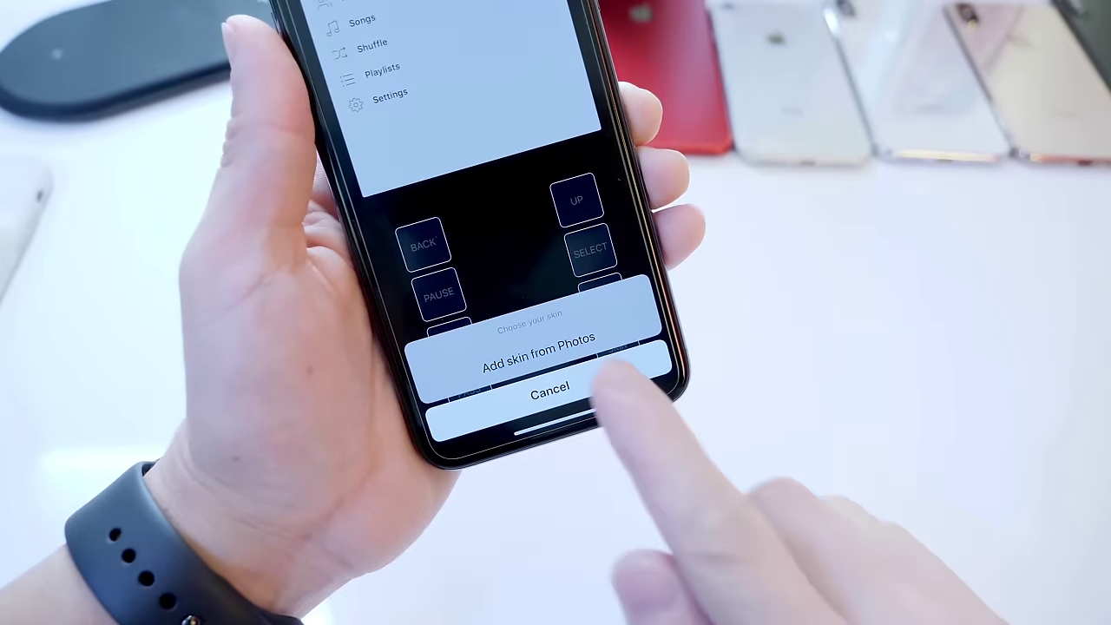
- Apply the black click-wheel skin from Photos, confirm Continue, and open Settings
{"action": "left_click", "coordinate": [535, 360]}
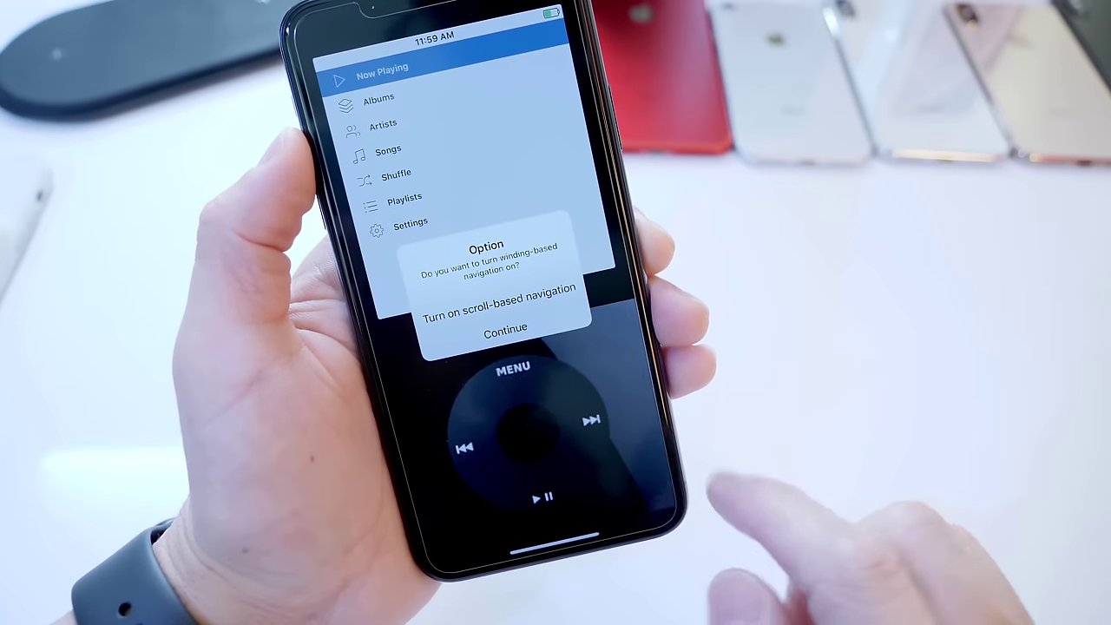
{"action": "left_click", "coordinate": [507, 327]}
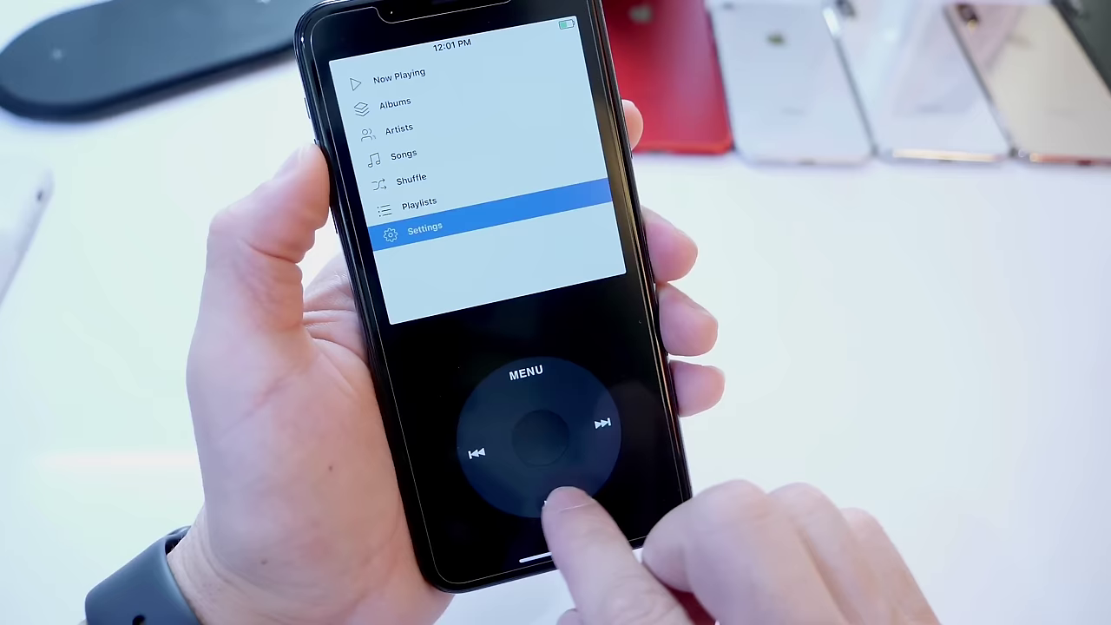
{"action": "left_click", "coordinate": [534, 442]}
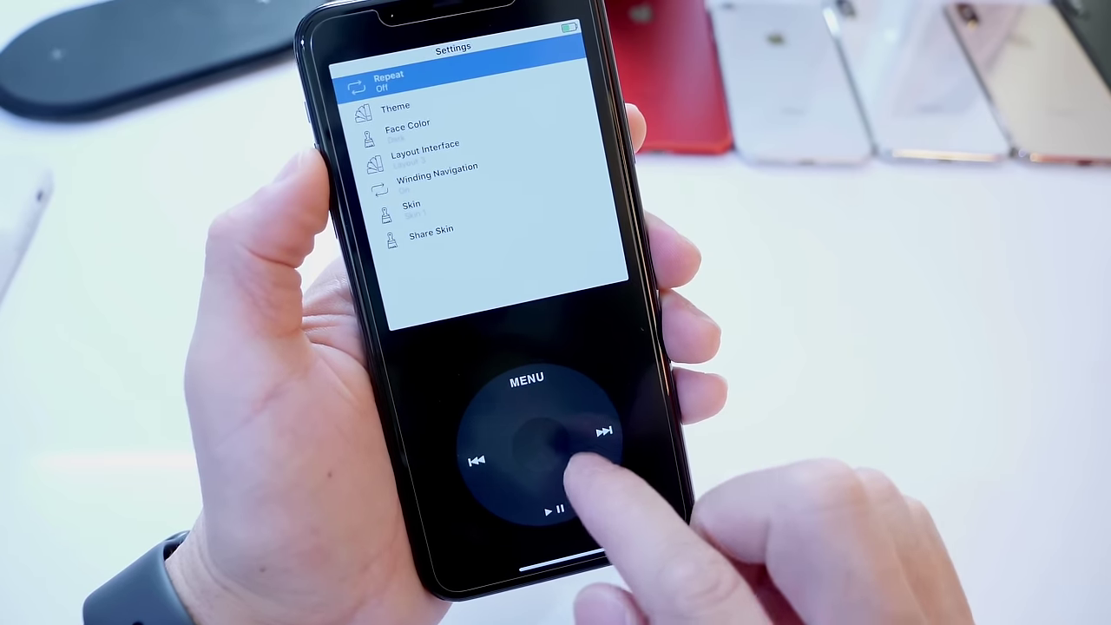